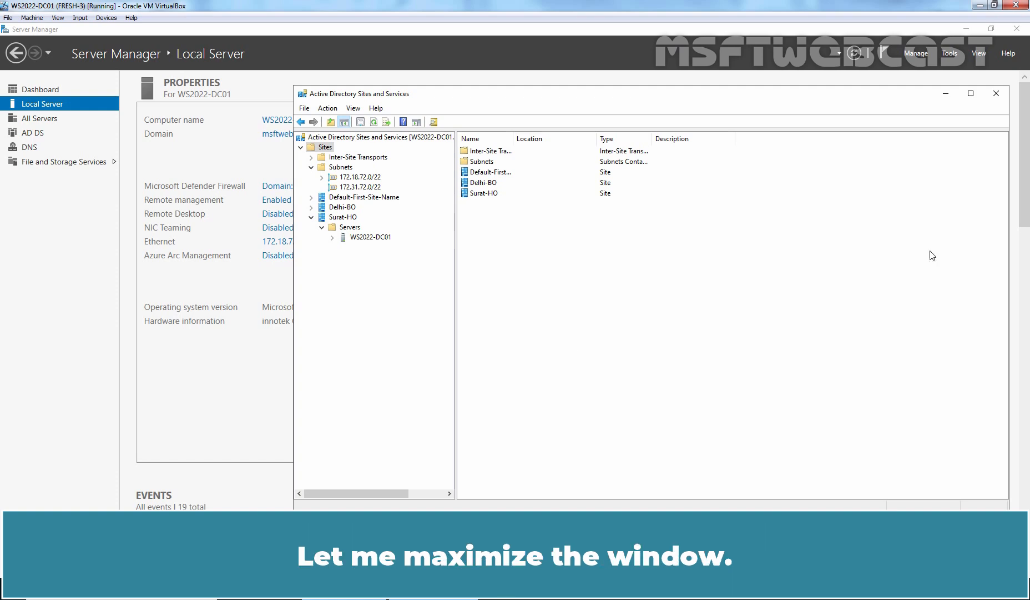
Maximize the console, view the two subnets and their sites, and expand Inter-Site Transports.
{"action": "left_click", "coordinate": [970, 93]}
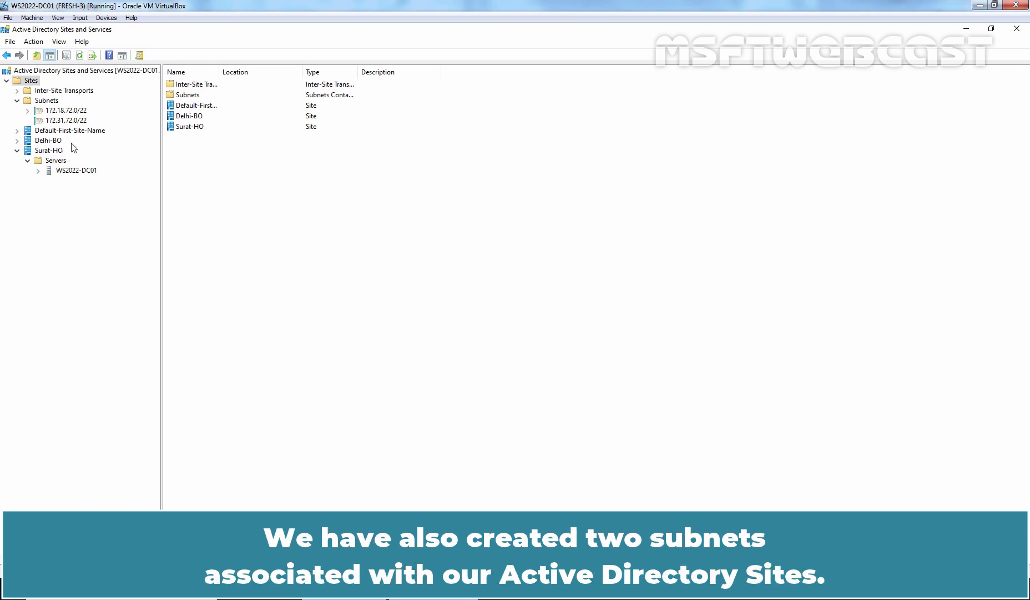
{"action": "left_click", "coordinate": [46, 100]}
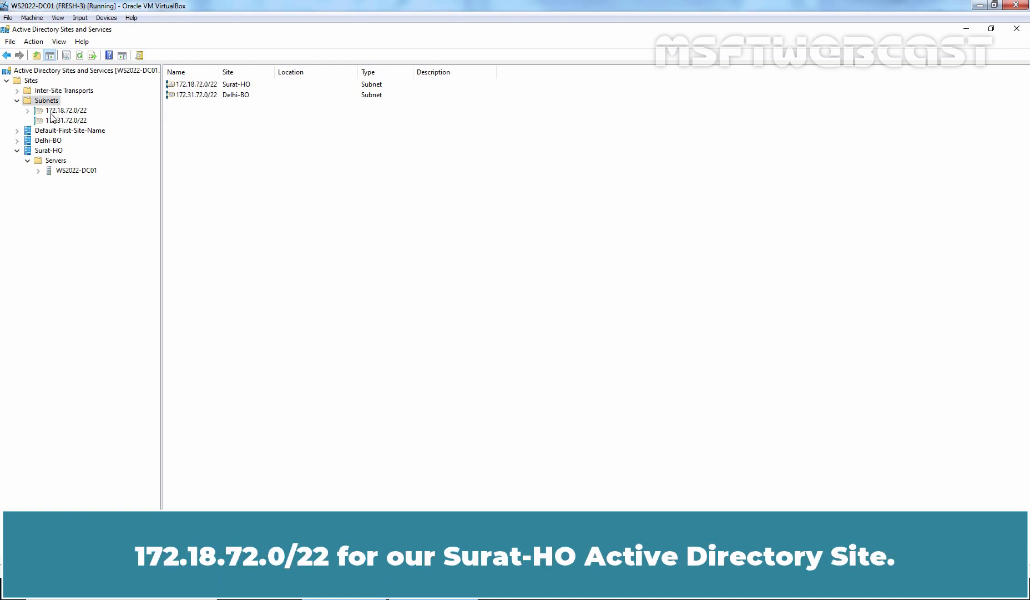
{"action": "mouse_move", "coordinate": [64, 117]}
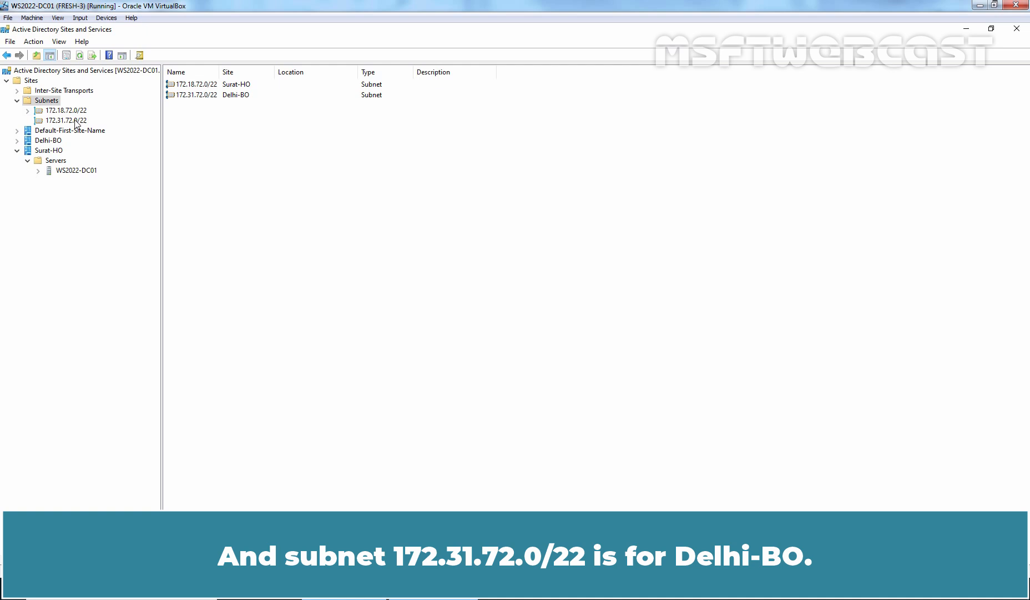
{"action": "mouse_move", "coordinate": [97, 125]}
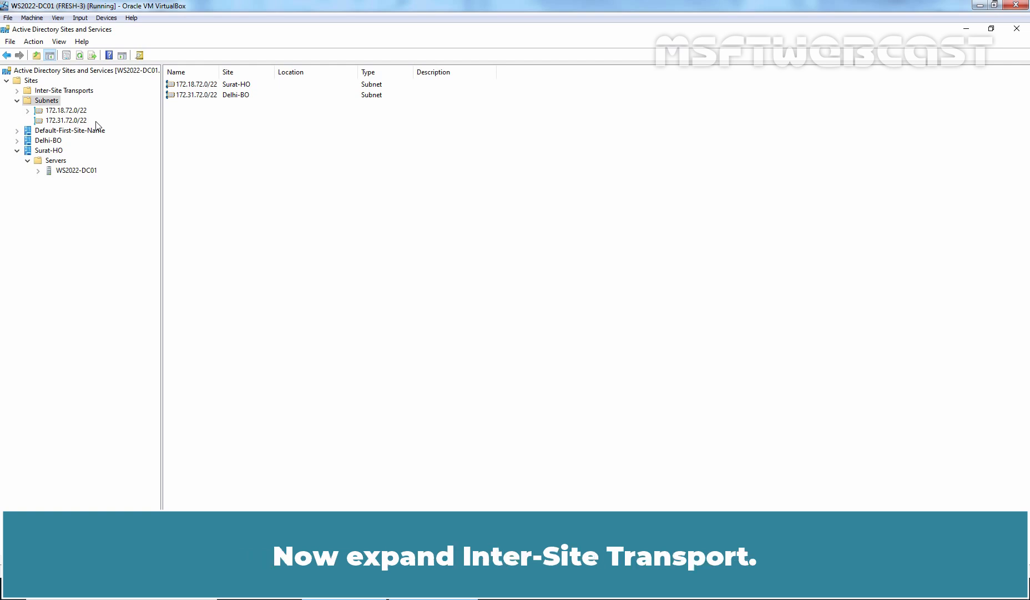
{"action": "left_click", "coordinate": [64, 90]}
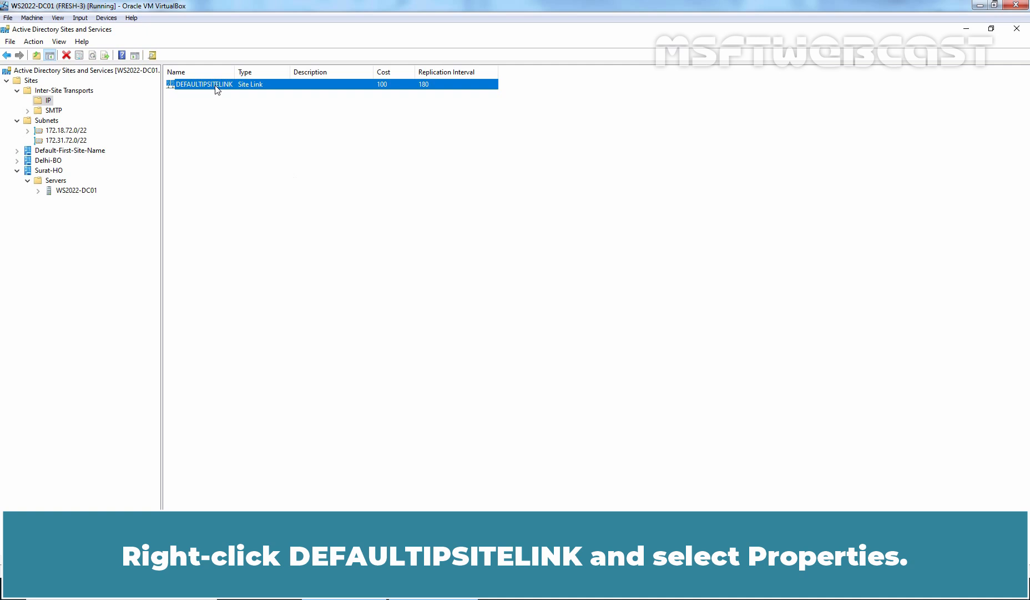
Review DEFAULTIPSITELINK's properties (three sites, cost 100, 180 minutes) and close them unchanged.
{"action": "right_click", "coordinate": [201, 83]}
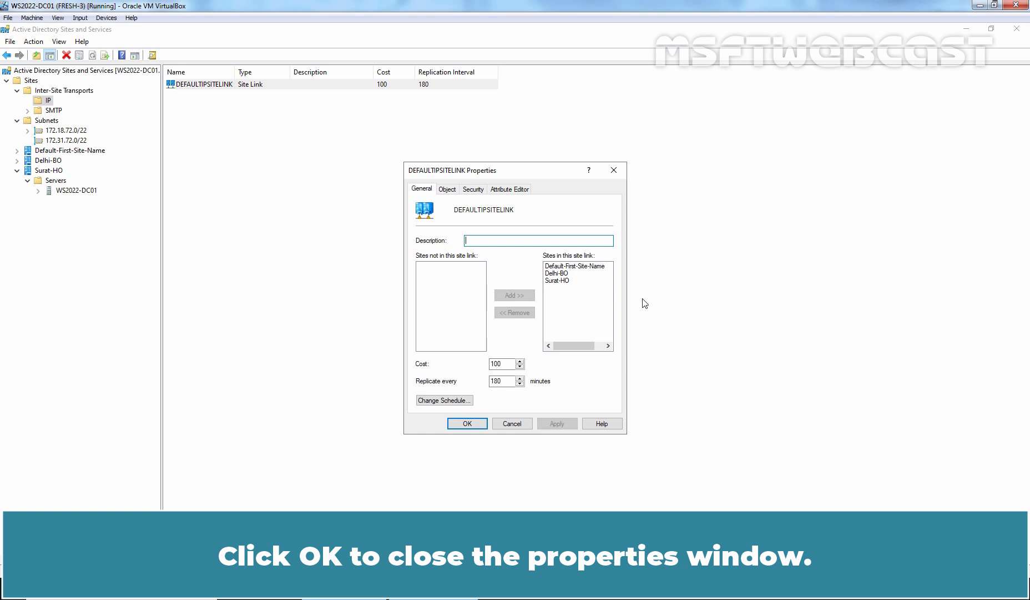
{"action": "left_click", "coordinate": [467, 423]}
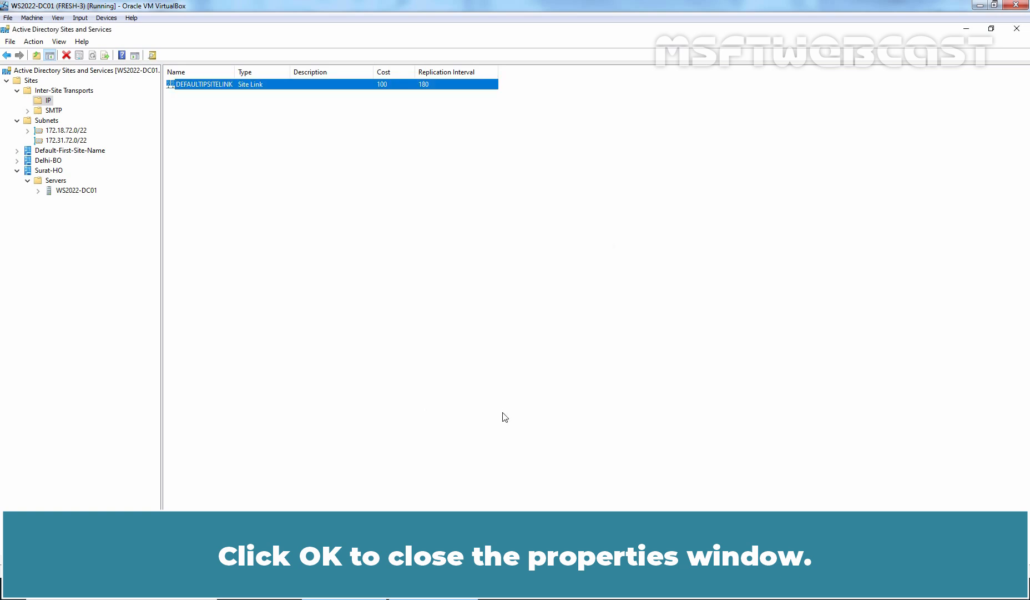
Create IP site link SURATDELHIIPSITELINK with Delhi-BO and Surat-HO added.
{"action": "right_click", "coordinate": [43, 100]}
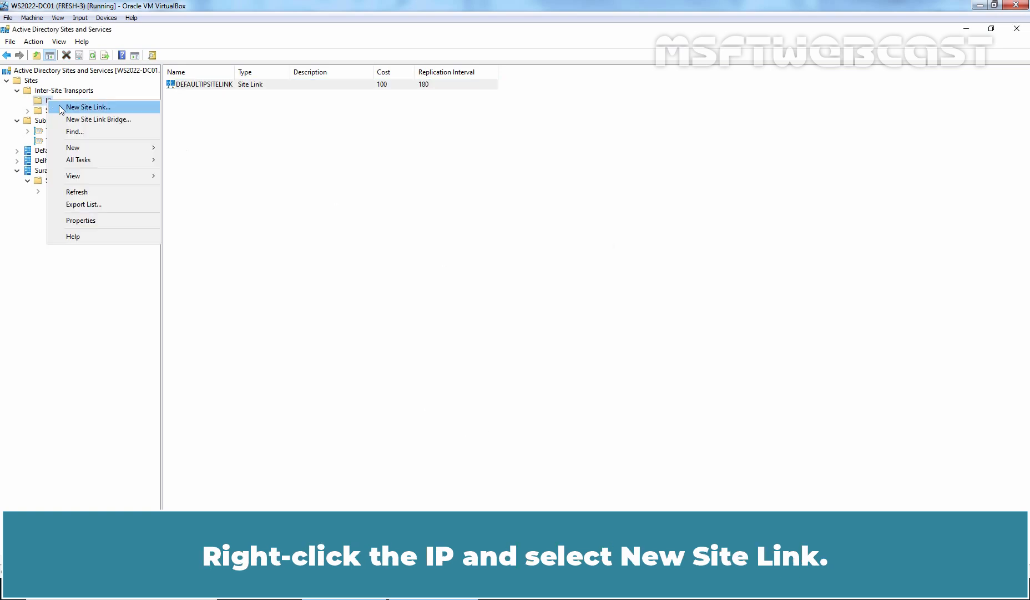
{"action": "left_click", "coordinate": [87, 106]}
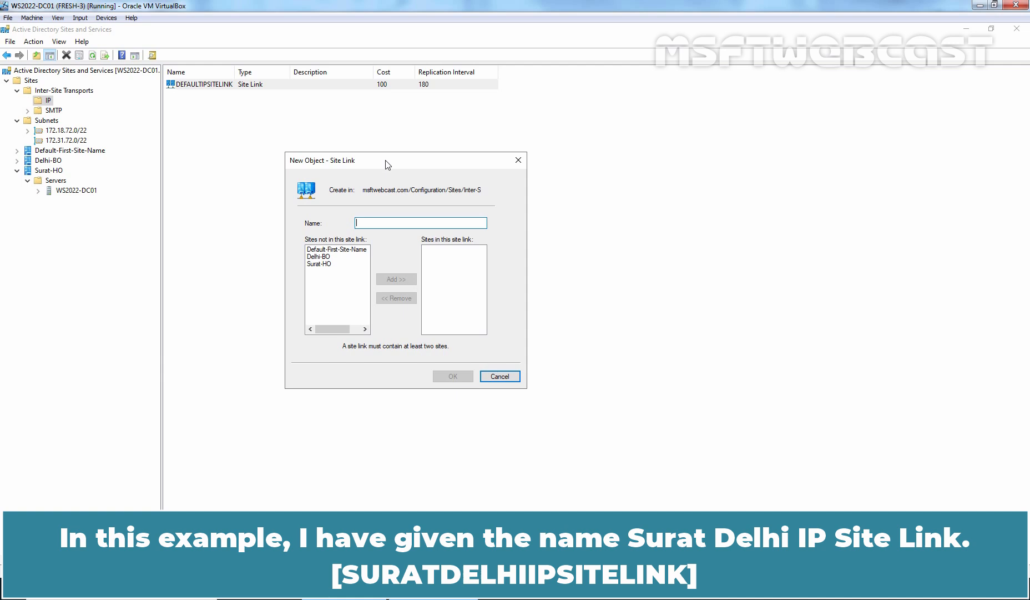
{"action": "type", "text": "SURATDELHIIPSITELINK"}
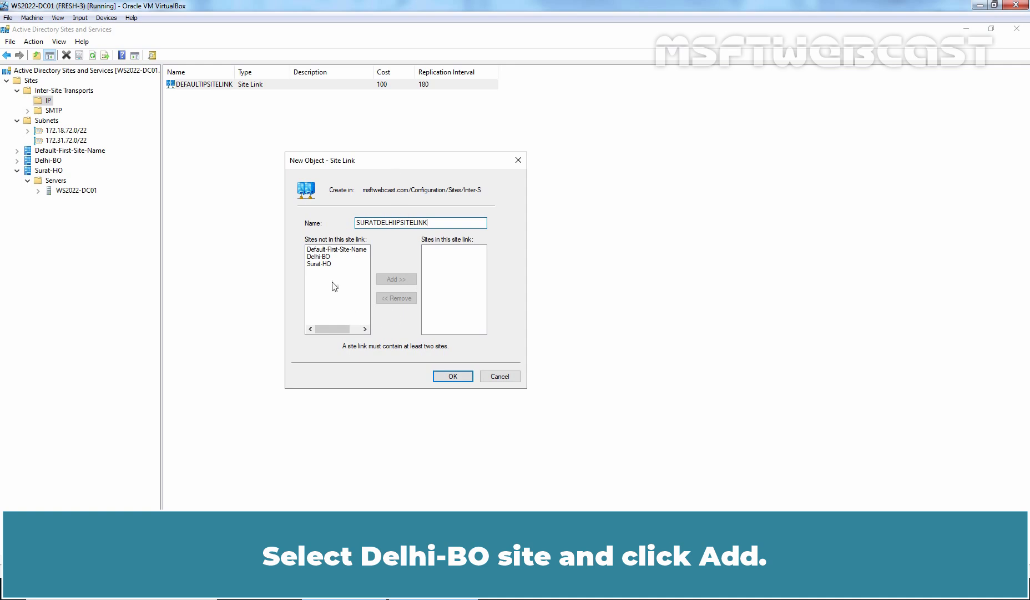
{"action": "left_click", "coordinate": [322, 256]}
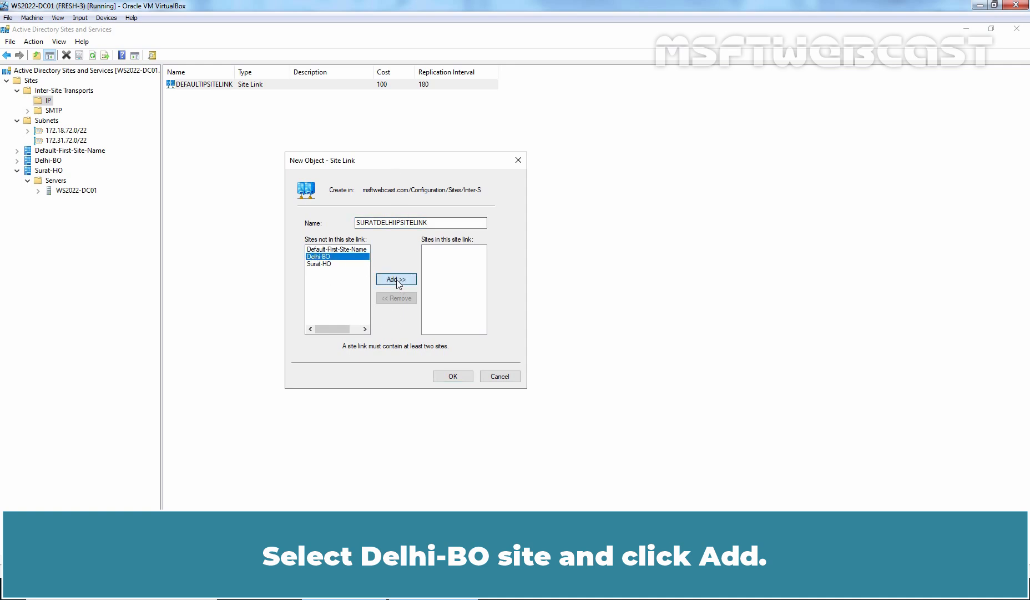
{"action": "left_click", "coordinate": [396, 278]}
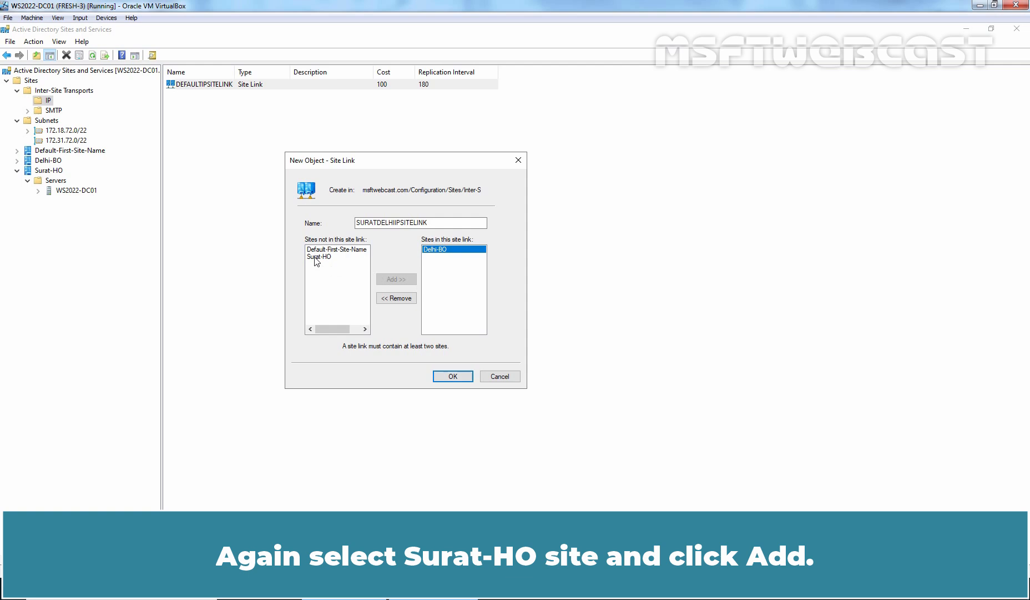
{"action": "left_click", "coordinate": [320, 256]}
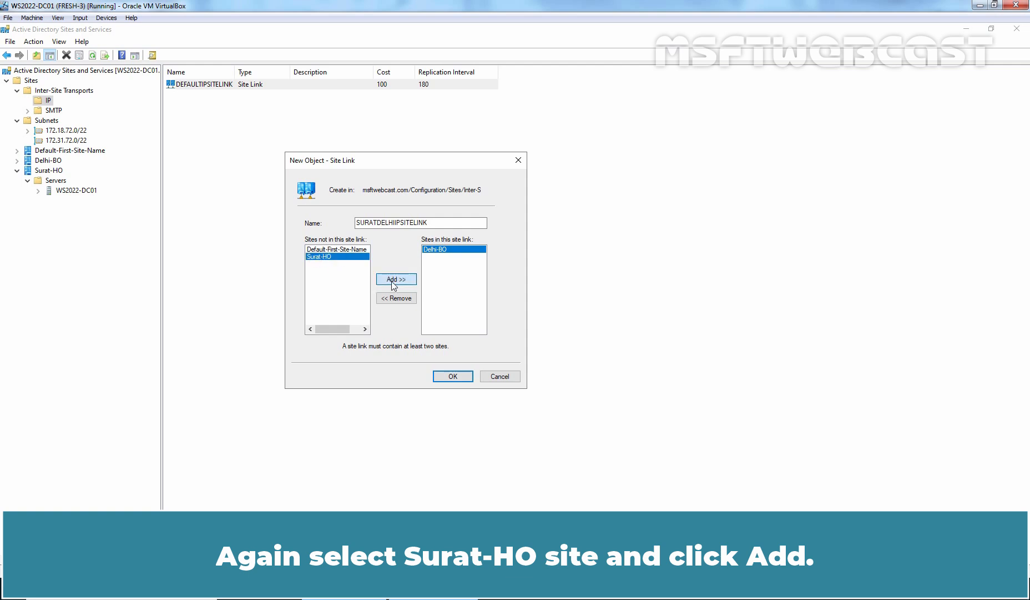
{"action": "left_click", "coordinate": [395, 278]}
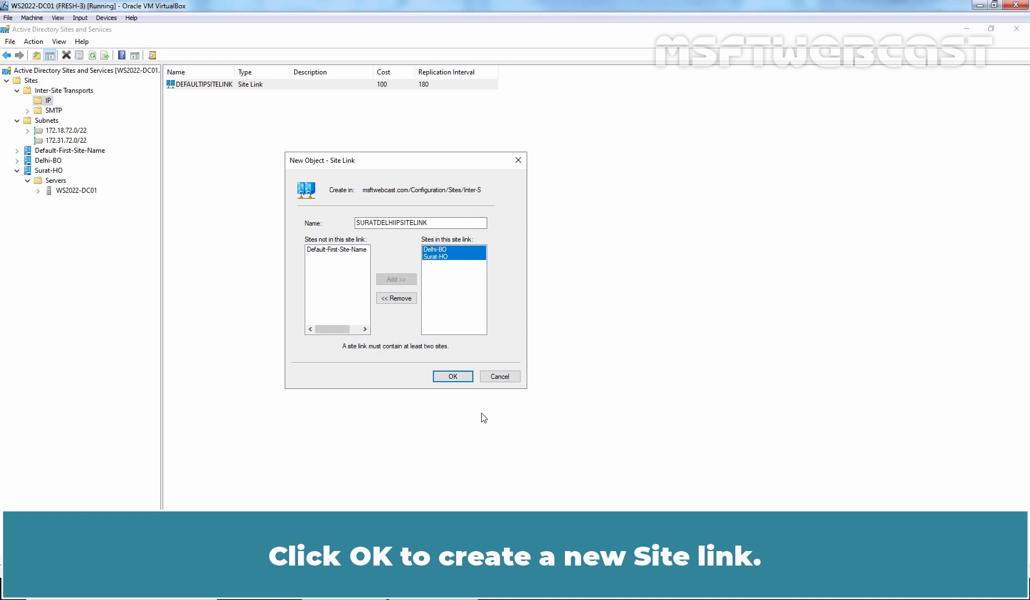
{"action": "left_click", "coordinate": [452, 376]}
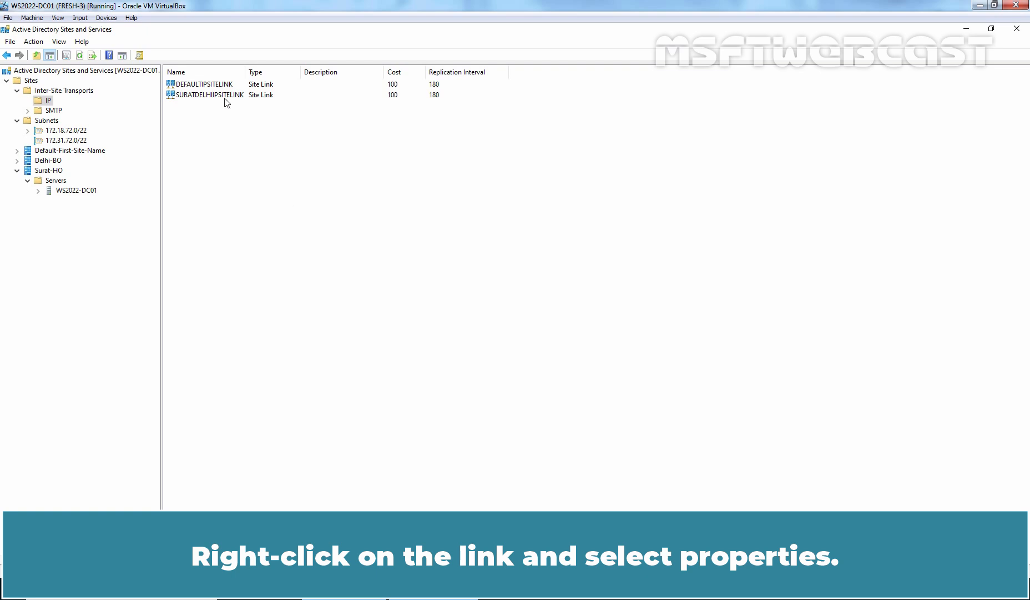
{"action": "right_click", "coordinate": [207, 94]}
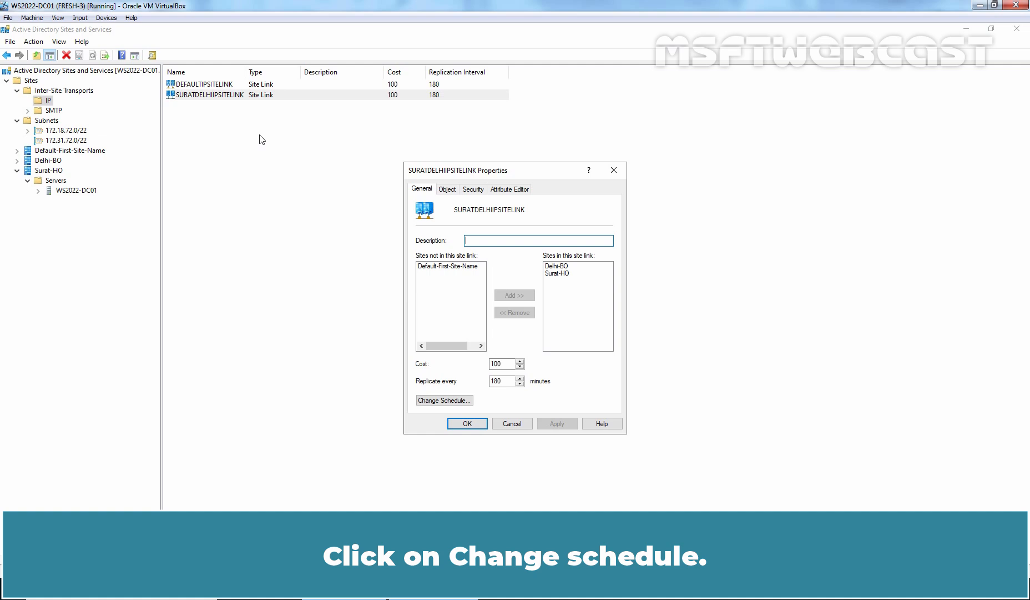
{"action": "left_click", "coordinate": [444, 400]}
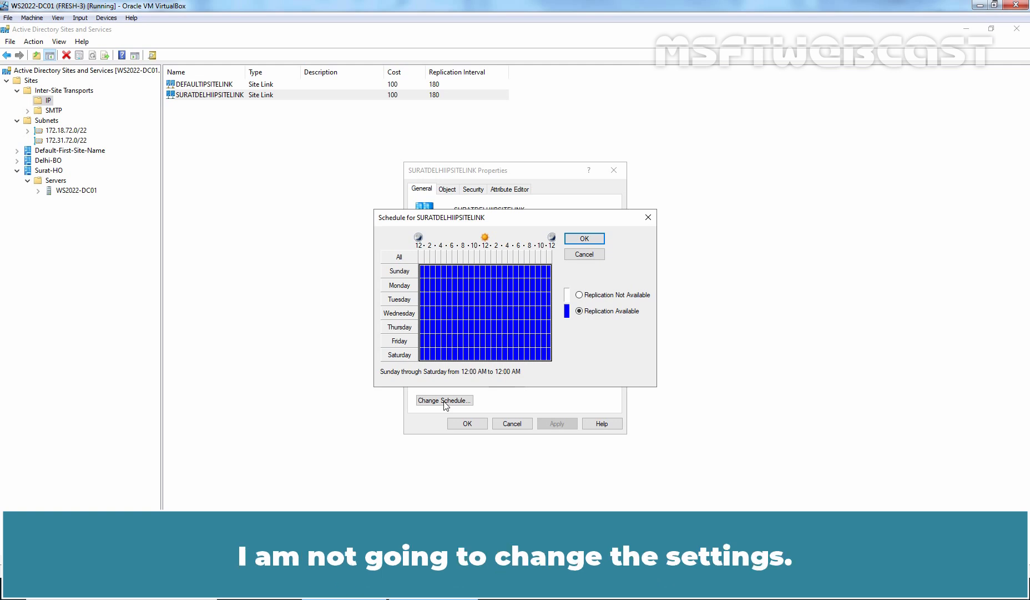
{"action": "left_click", "coordinate": [583, 254]}
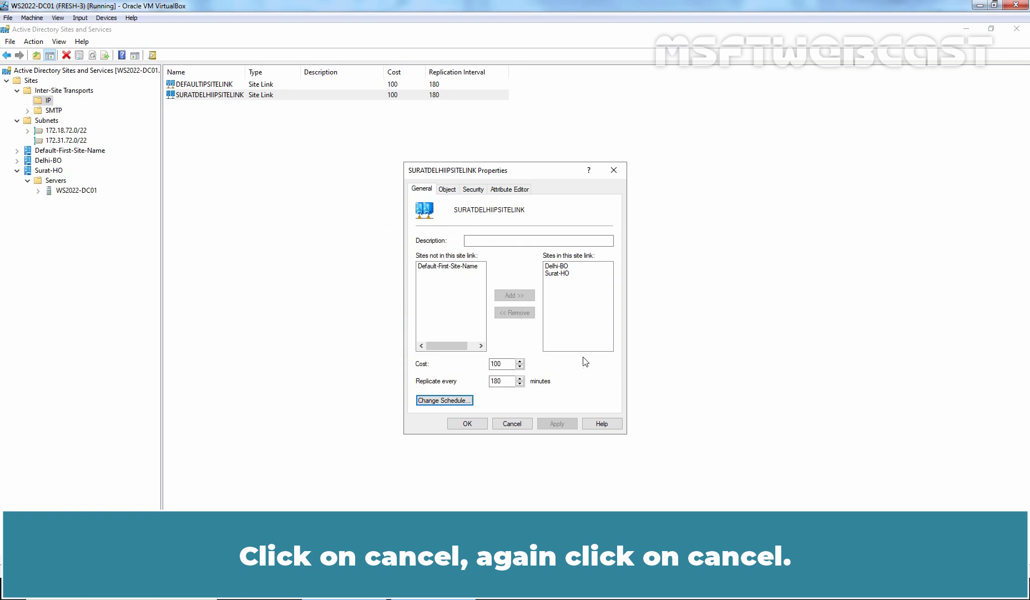
{"action": "left_click", "coordinate": [511, 423]}
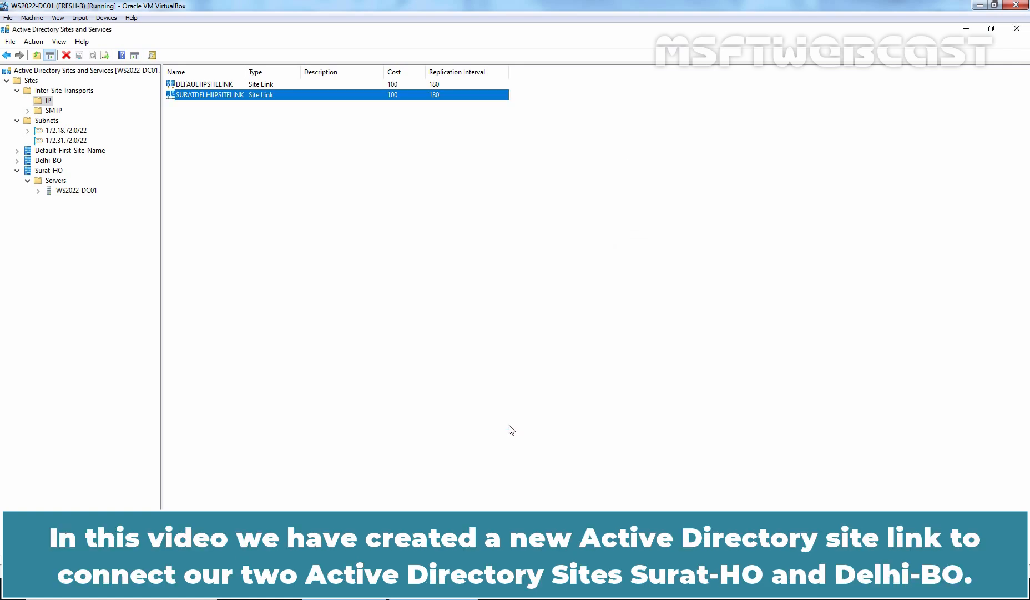